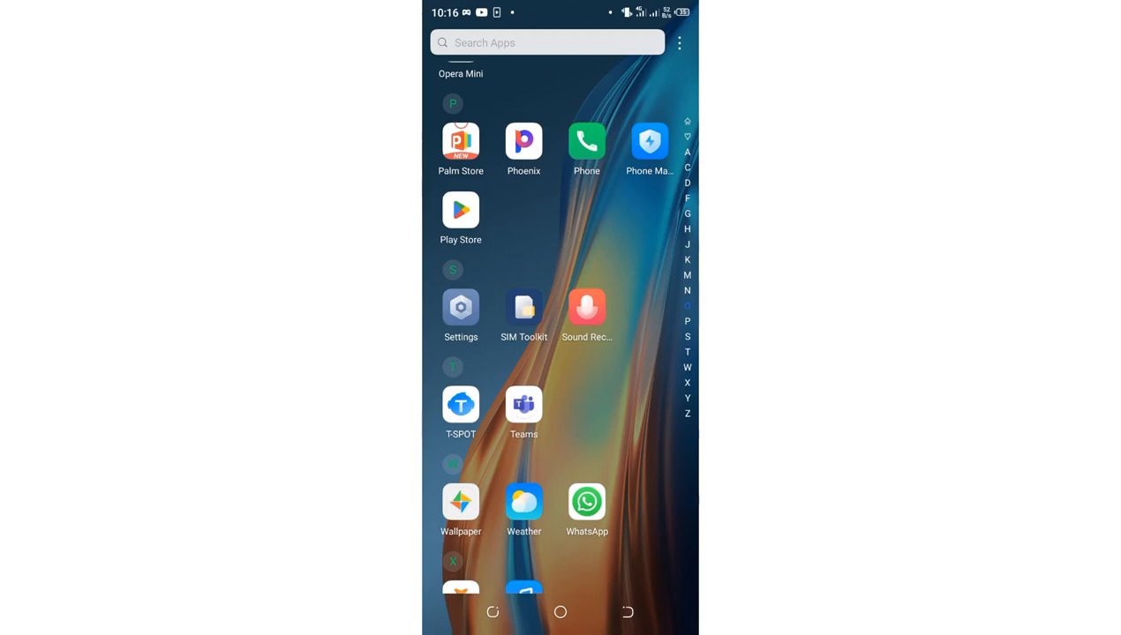
# - Launch Phone Master and land on its Toolbox tab
pyautogui.scroll(3)
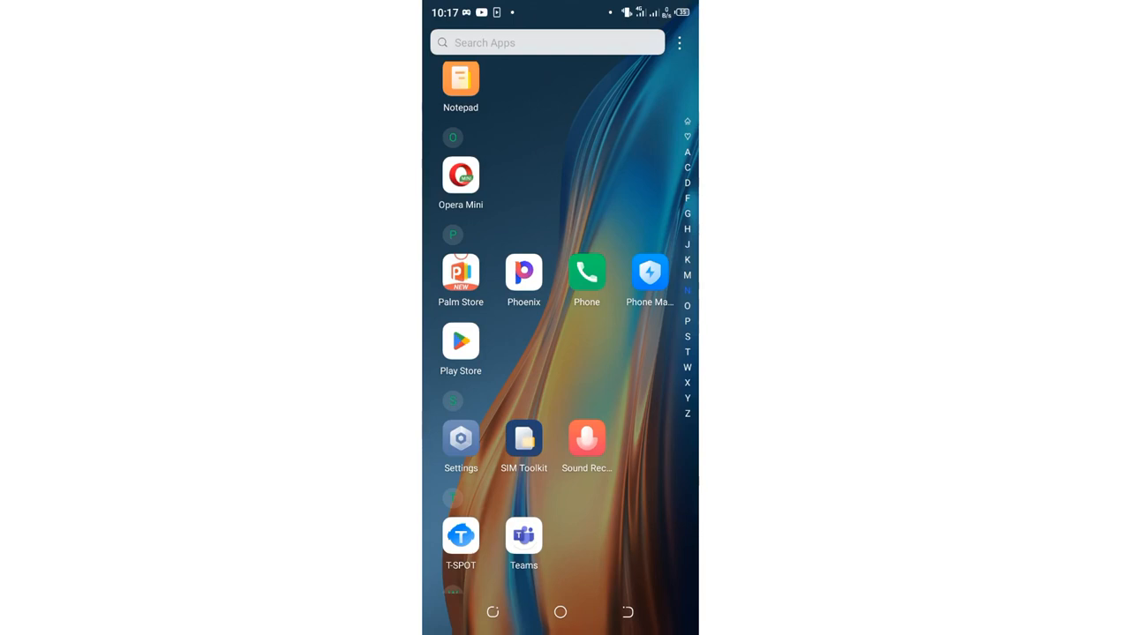
pyautogui.click(649, 272)
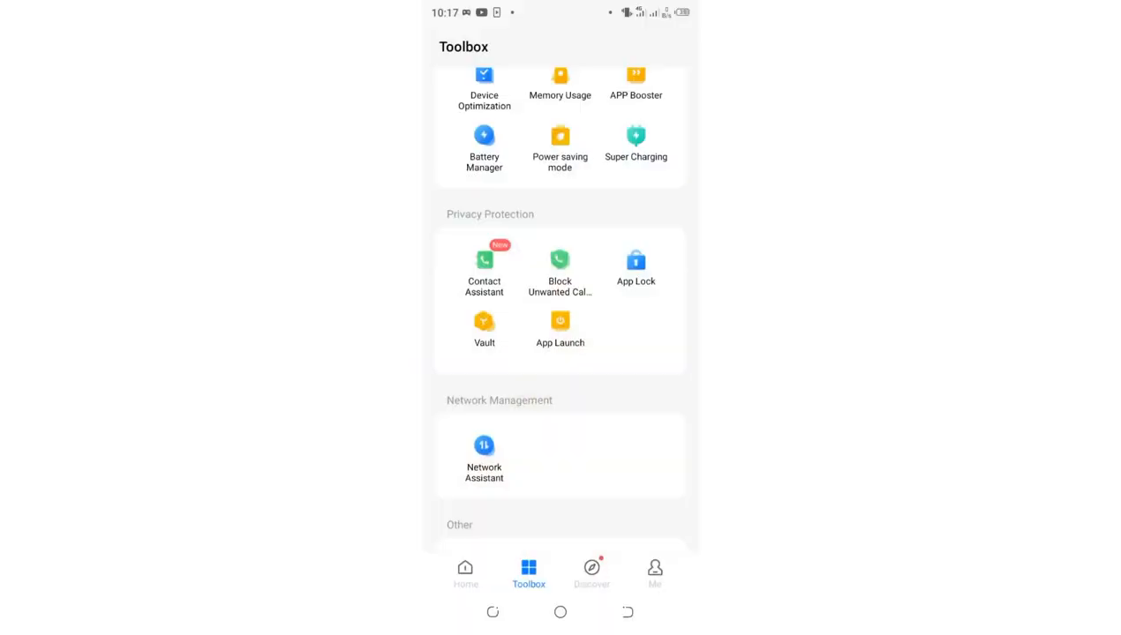
pyautogui.click(466, 573)
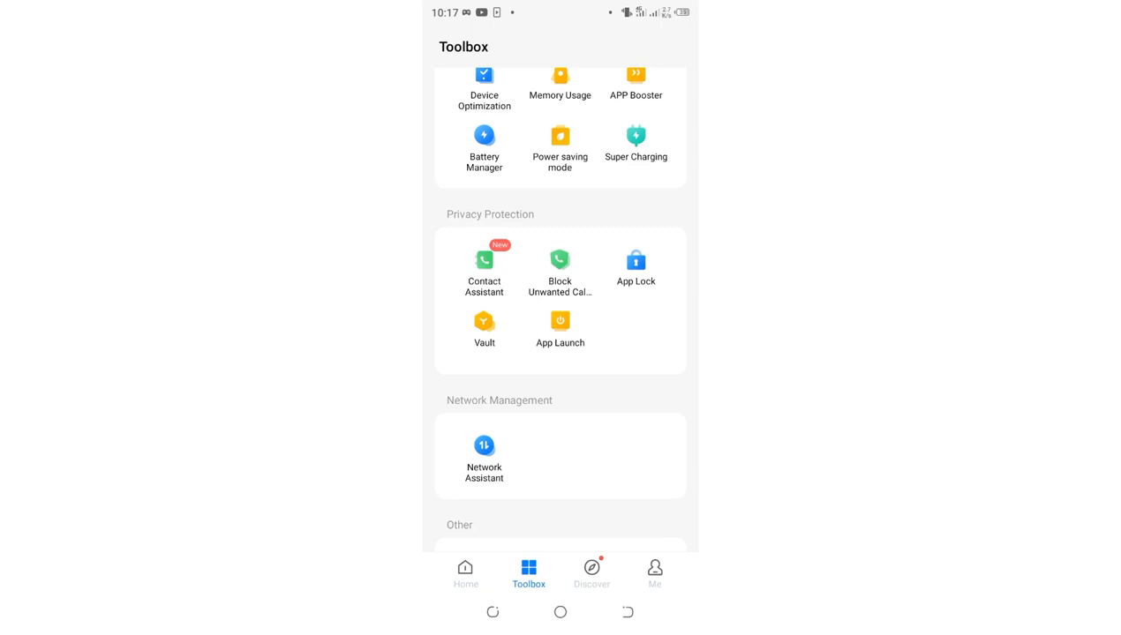
# - Scroll to Privacy Protection and enter App Lock, listing lockable apps from Adobe Acrobat to Chrome
pyautogui.scroll(3)
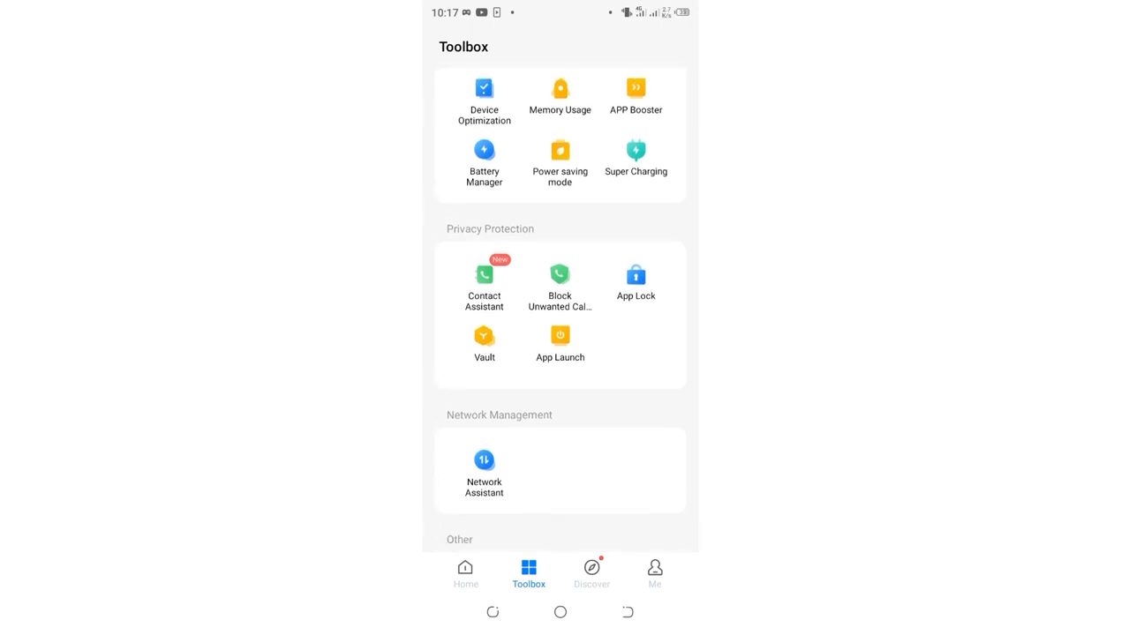
pyautogui.scroll(3)
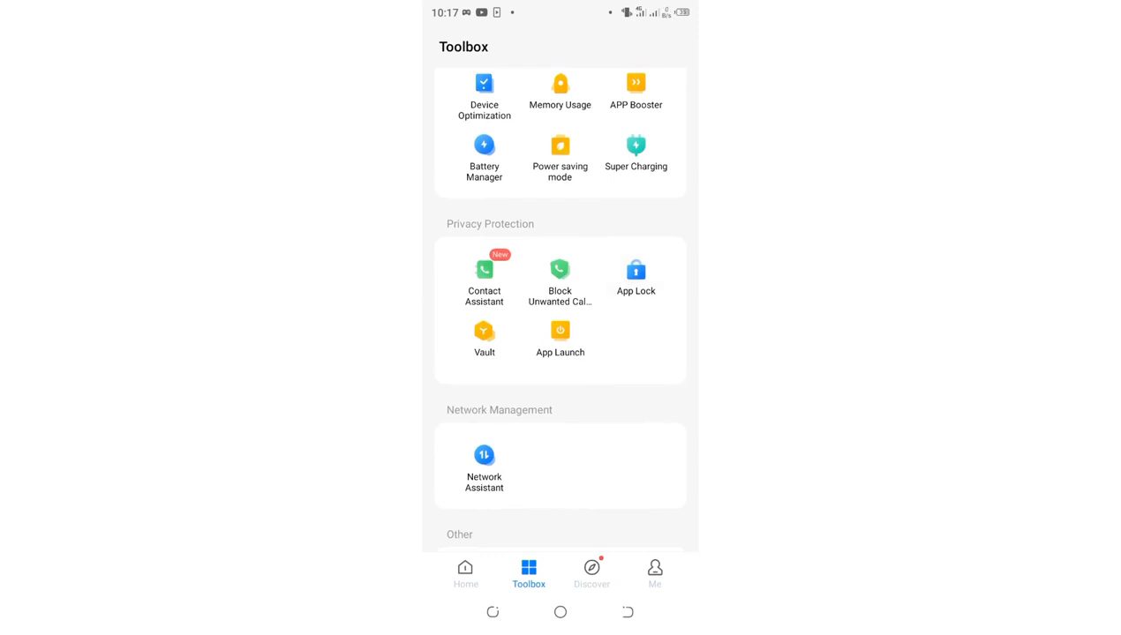
pyautogui.click(635, 268)
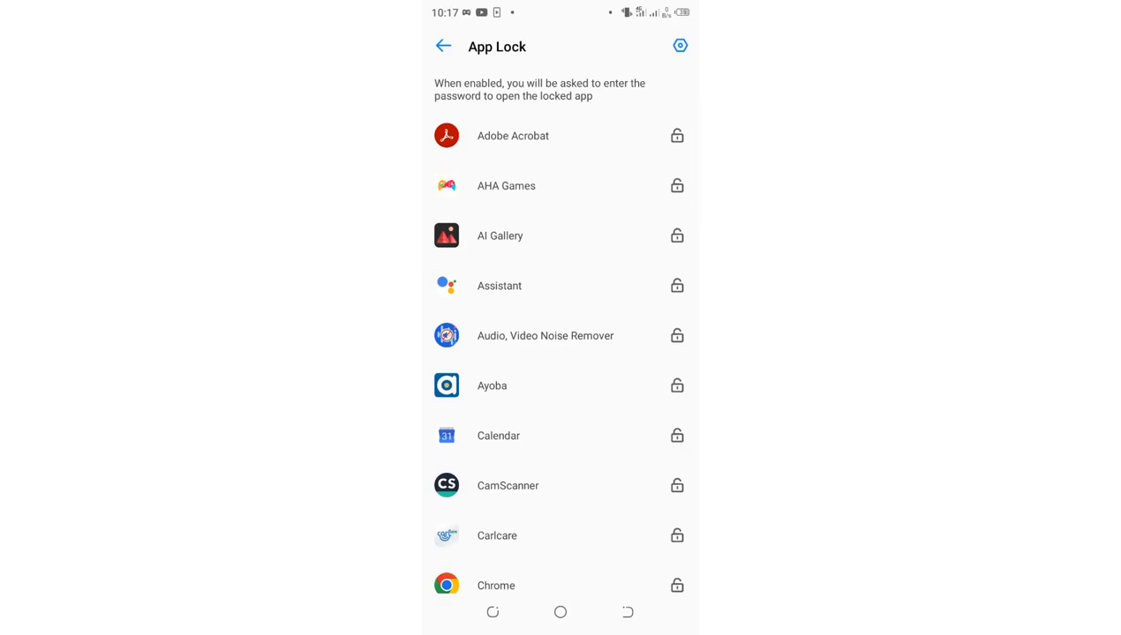
# - Browse the App Lock app list top to bottom, then return Home to the app drawer
pyautogui.scroll(-3)
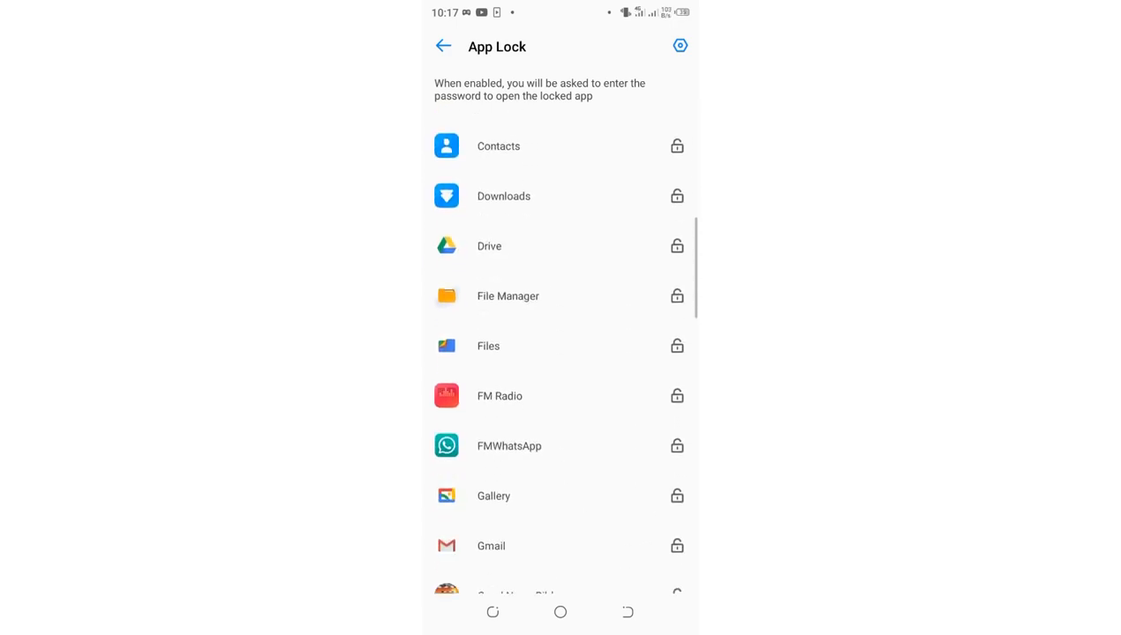
pyautogui.scroll(3)
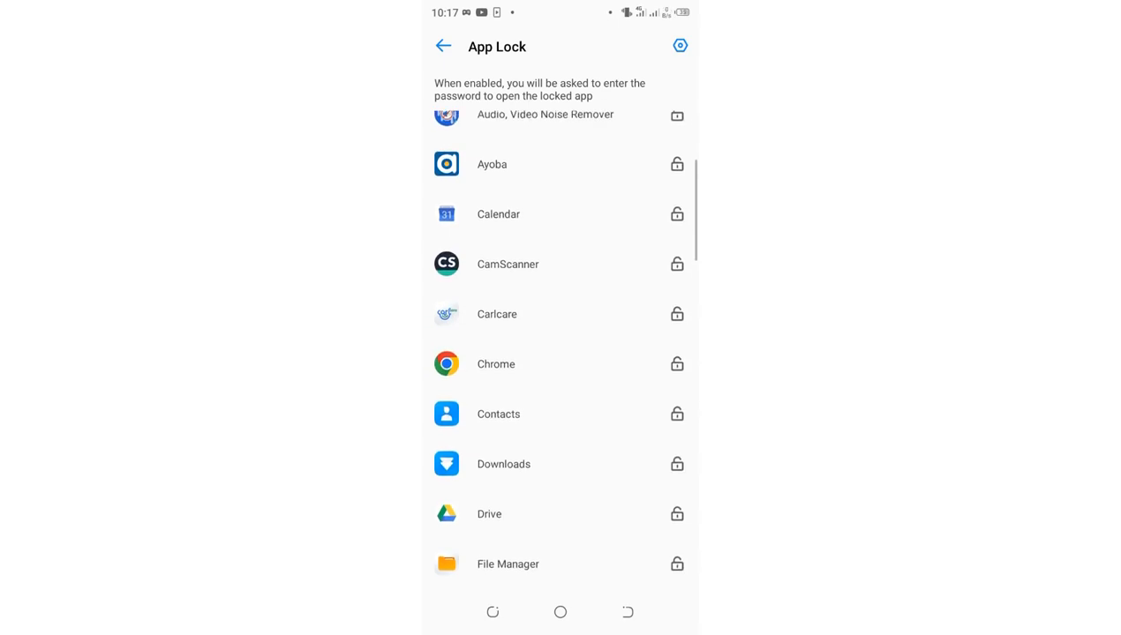
pyautogui.scroll(3)
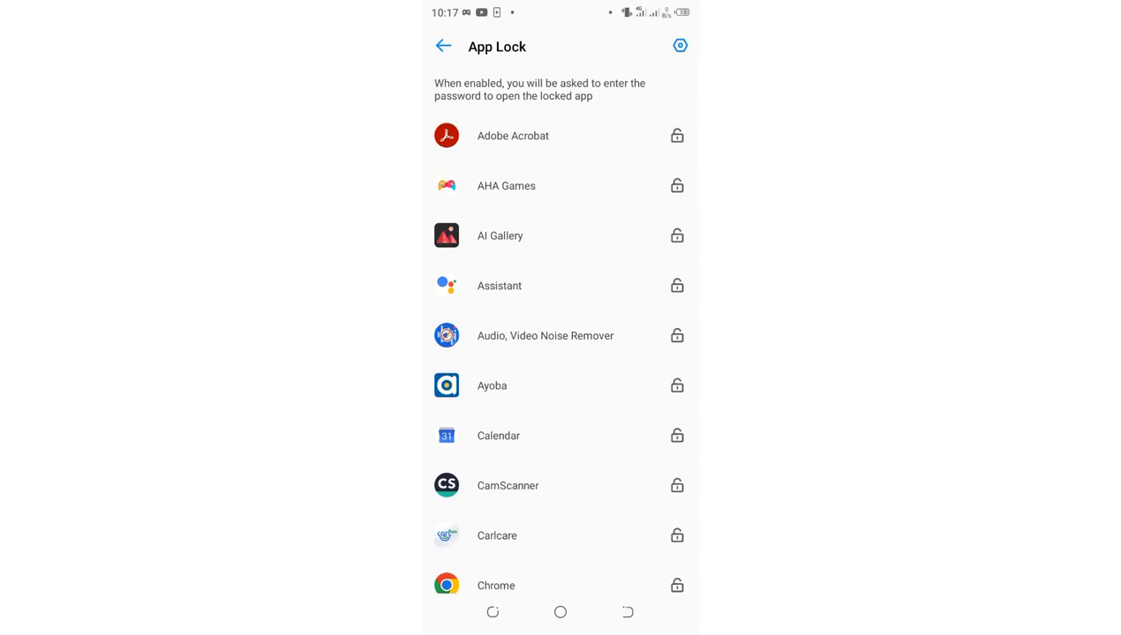
pyautogui.click(677, 134)
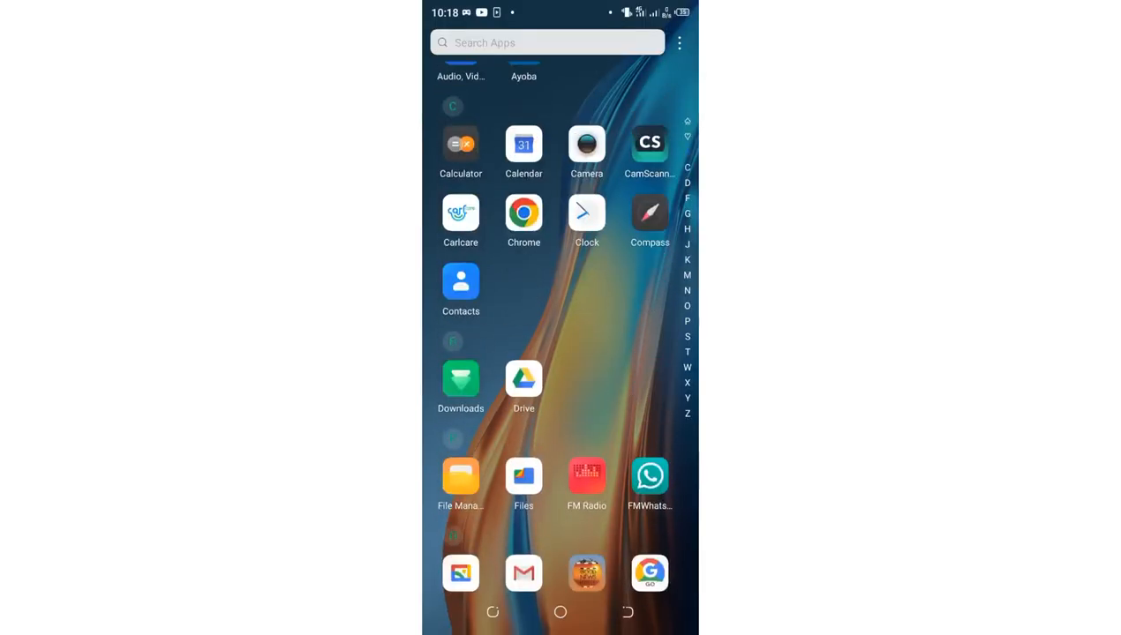
pyautogui.scroll(3)
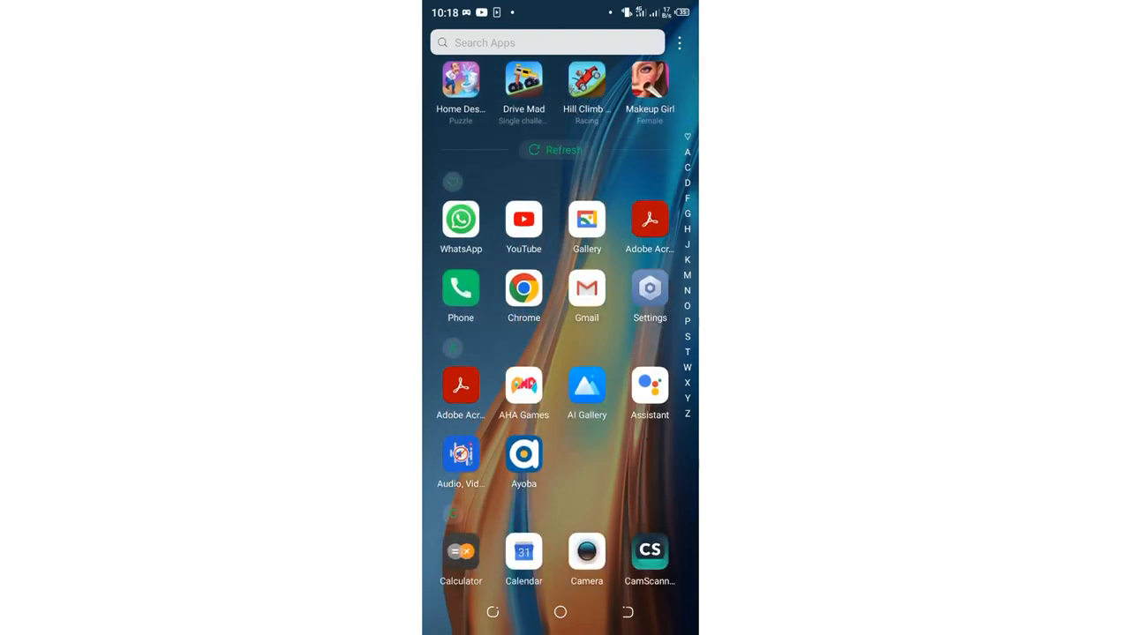
pyautogui.click(461, 221)
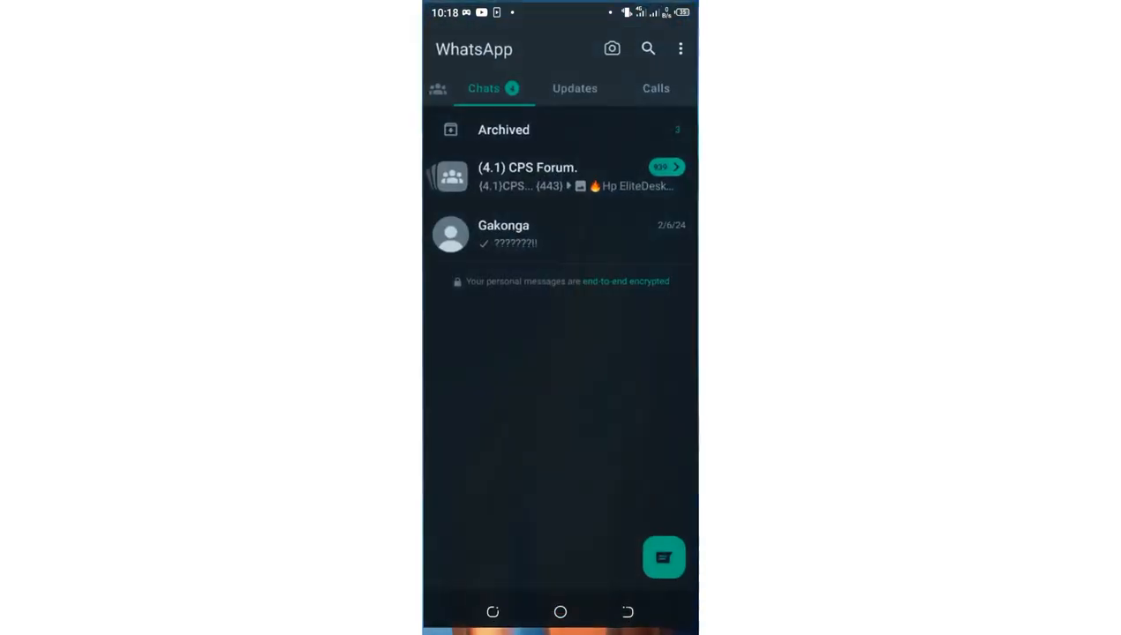
pyautogui.click(559, 611)
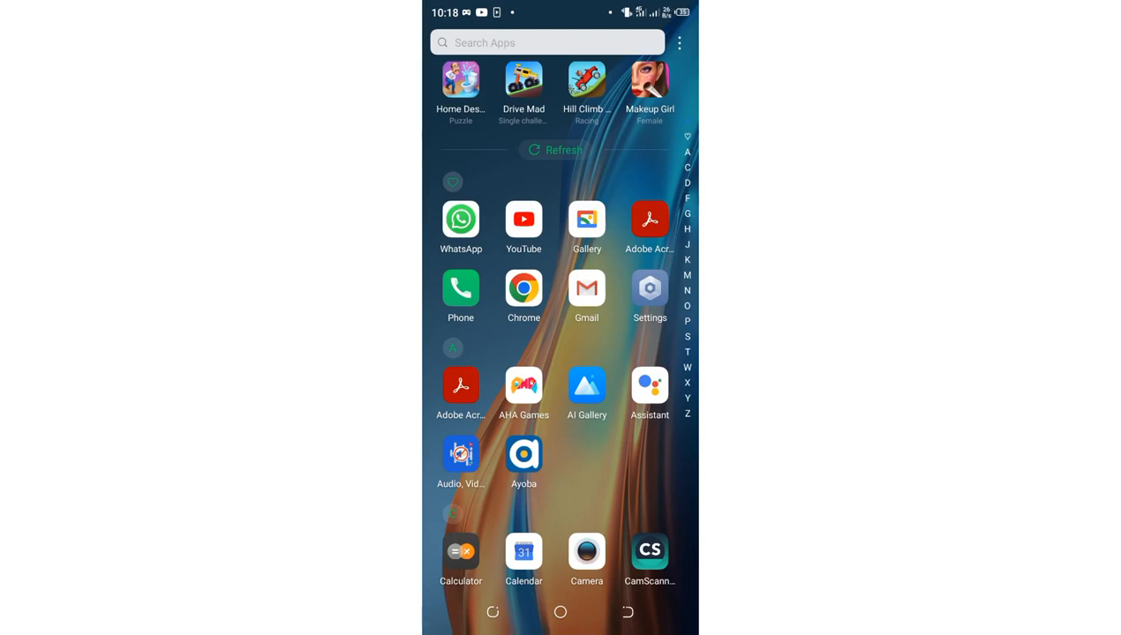
# - Scroll the app drawer to the S section and launch Settings
pyautogui.scroll(-3)
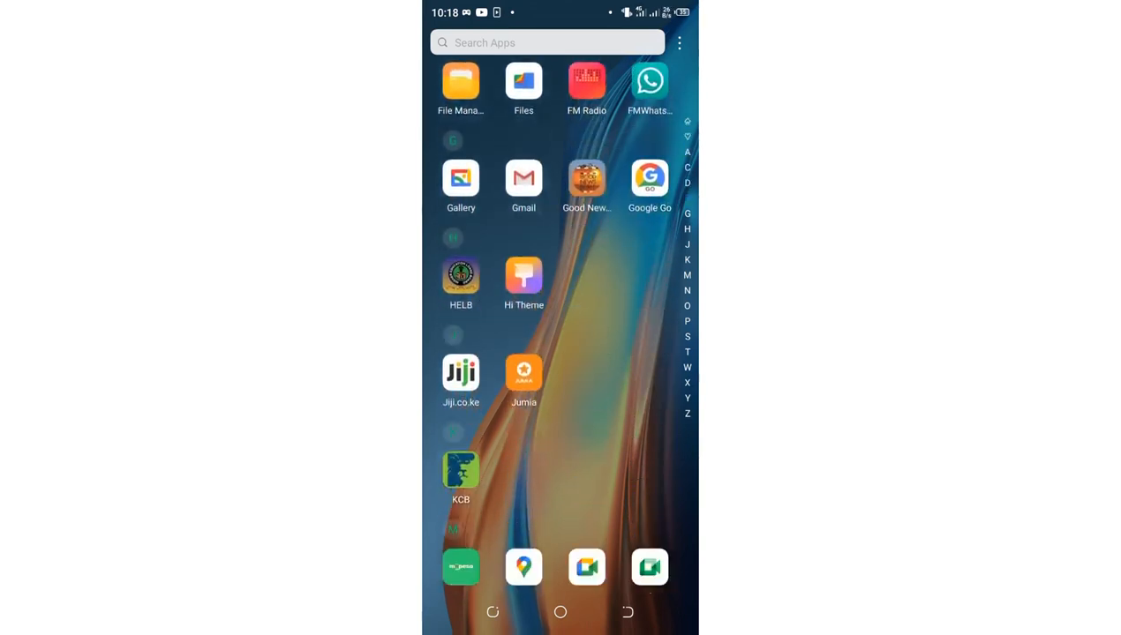
pyautogui.scroll(-3)
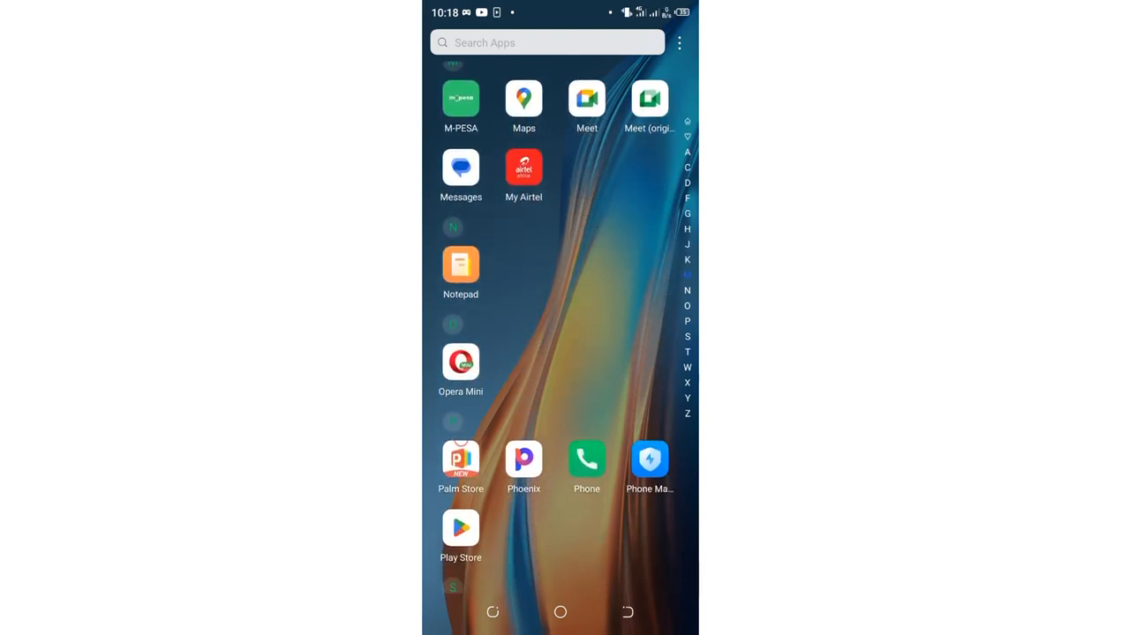
pyautogui.scroll(-3)
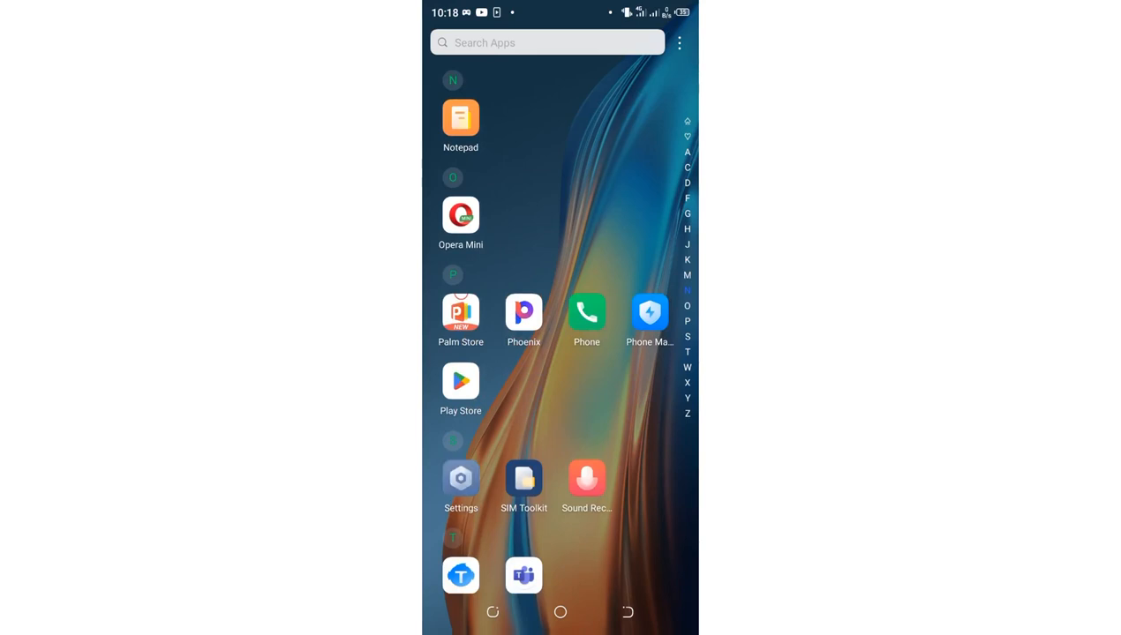
pyautogui.click(459, 480)
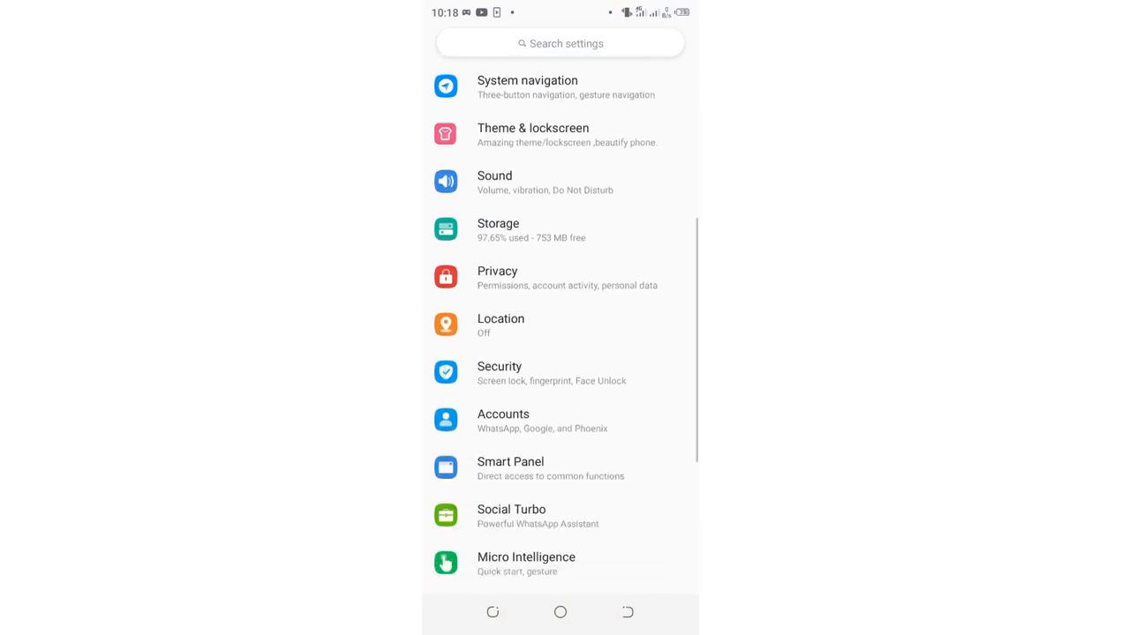
pyautogui.click(499, 374)
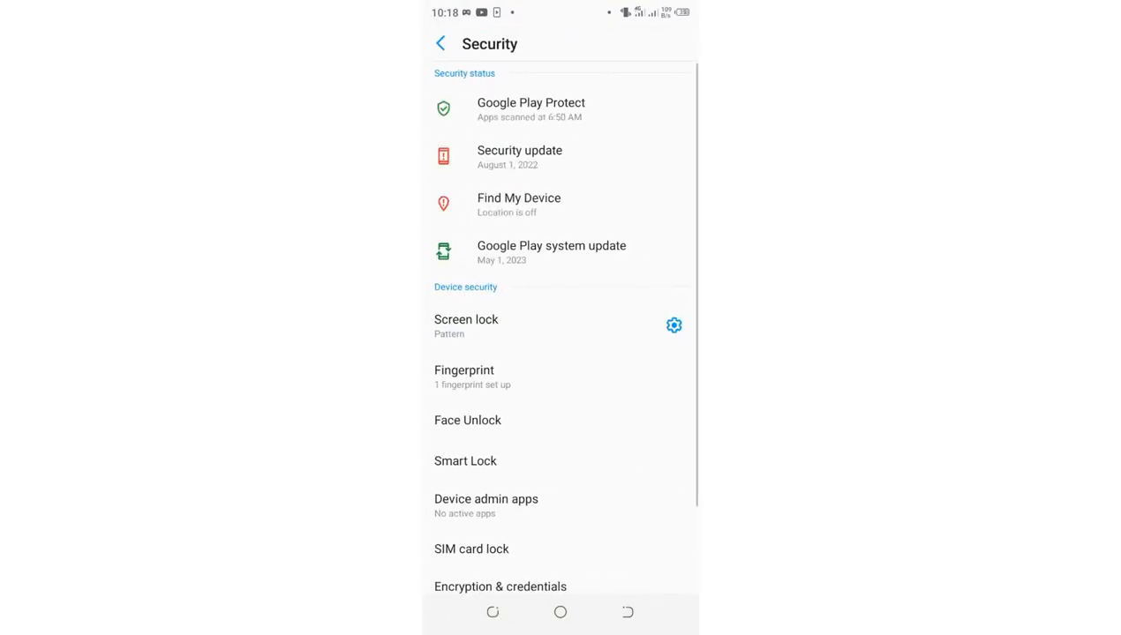
pyautogui.scroll(-3)
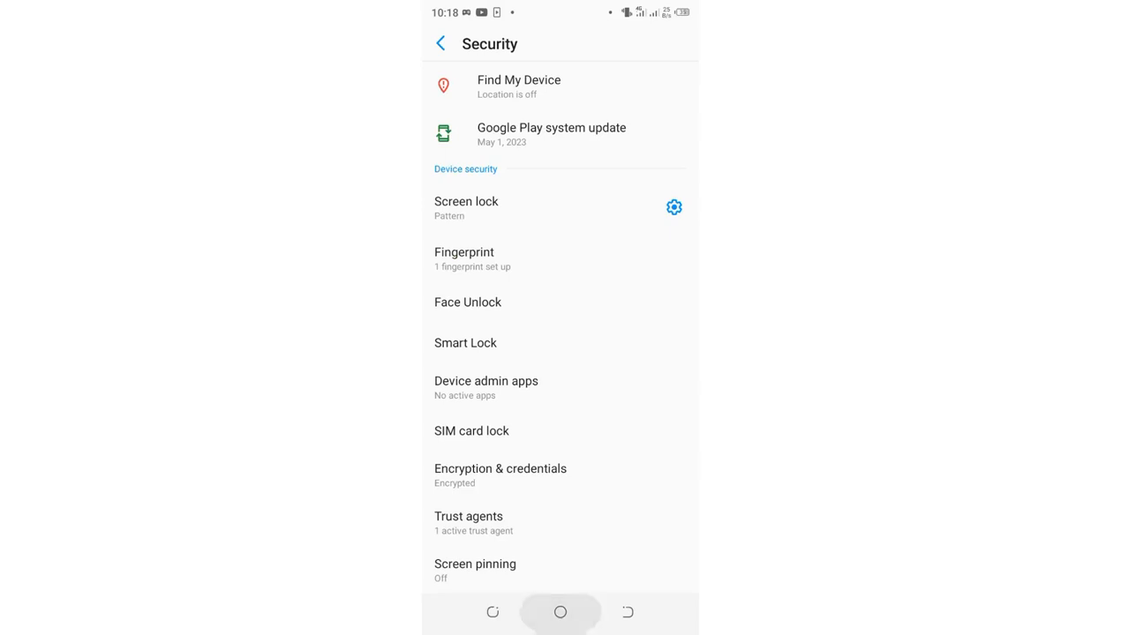
pyautogui.click(559, 611)
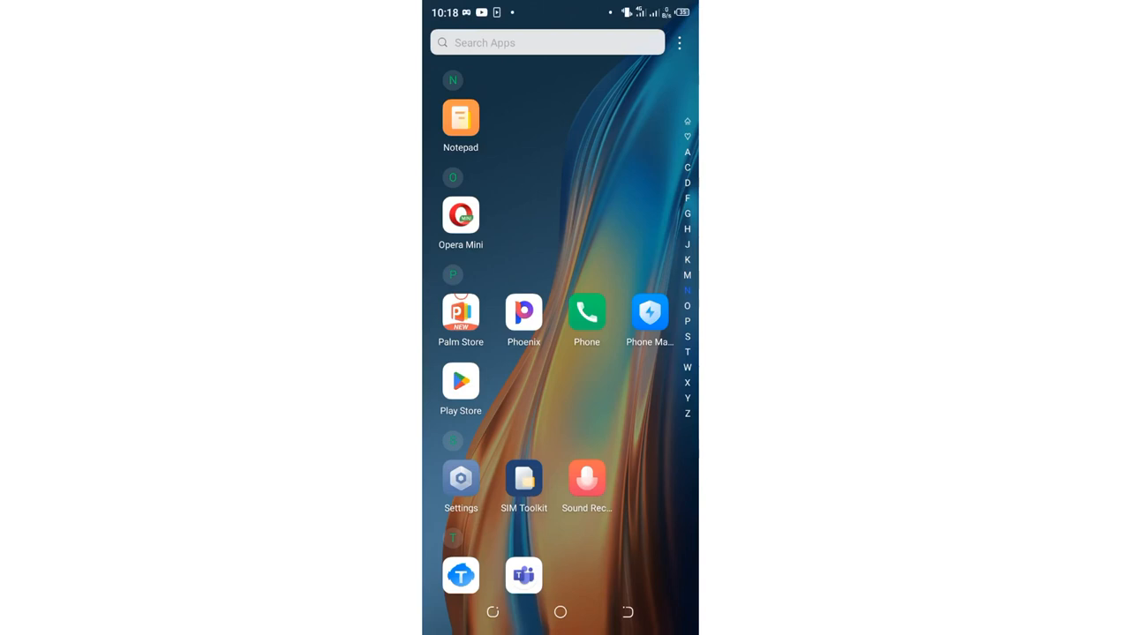